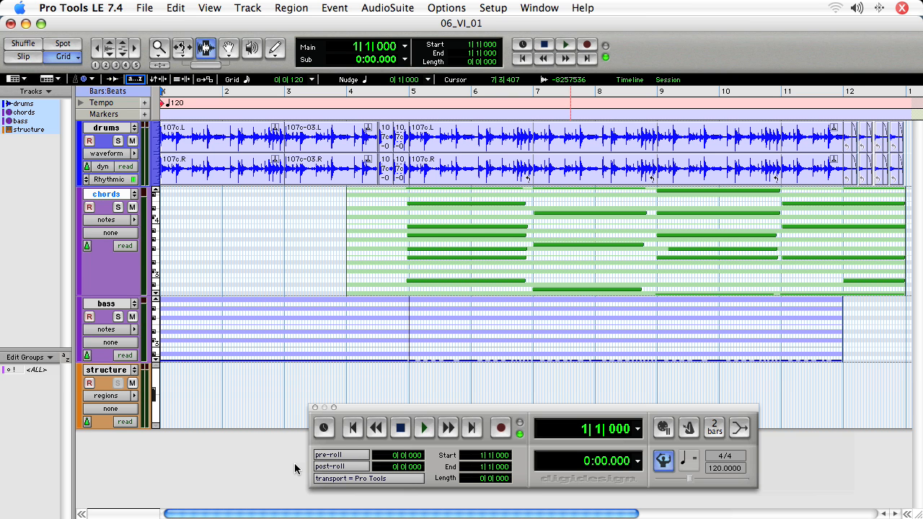
pyautogui.moveTo(329, 475)
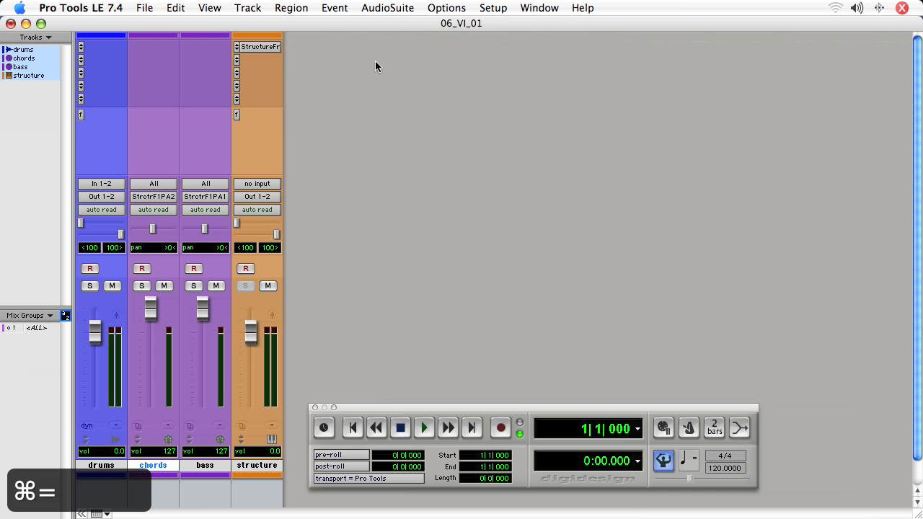
# Step: Zoom out and place the cursor at the end of the song before adding a new track
pyautogui.click(256, 46)
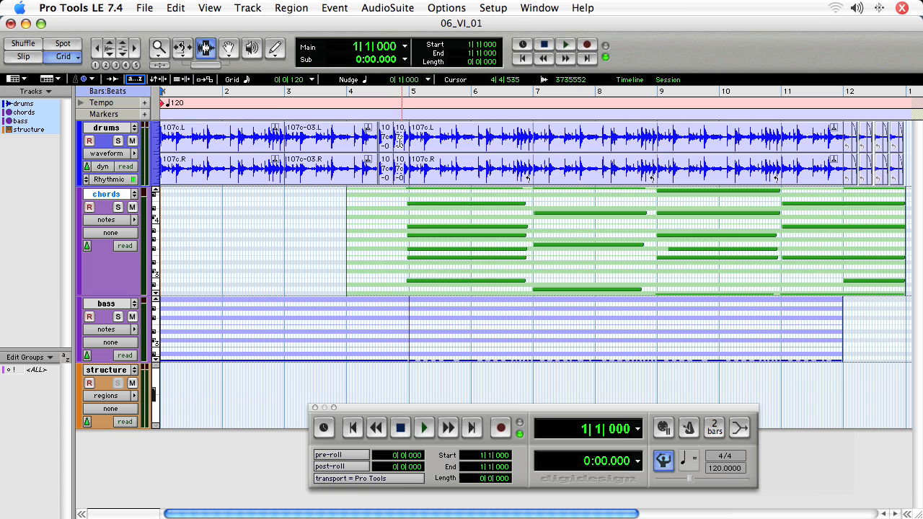
pyautogui.click(424, 427)
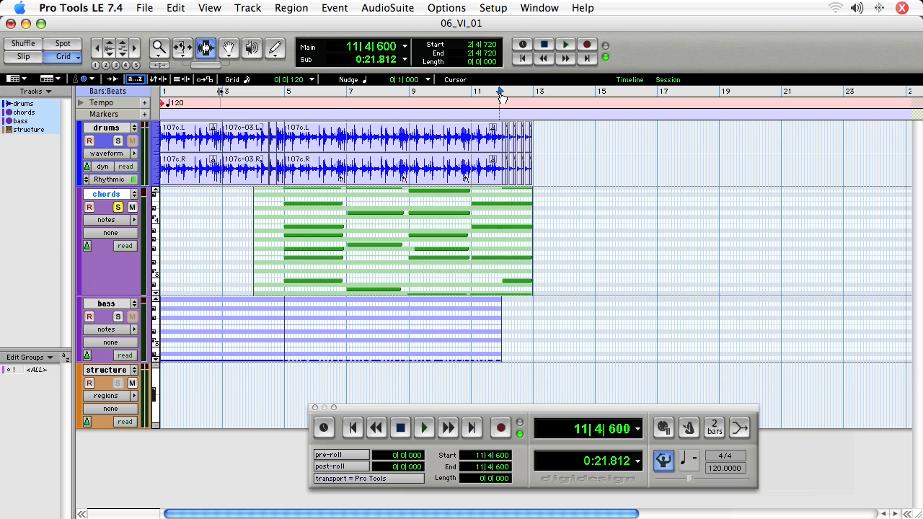
pyautogui.click(424, 427)
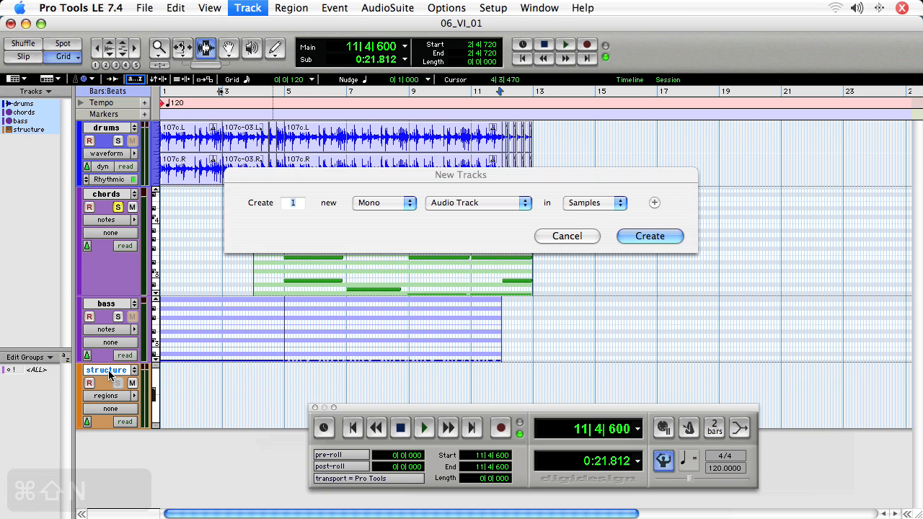
# Step: Create a stereo audio track and rename it chords_print
pyautogui.click(383, 202)
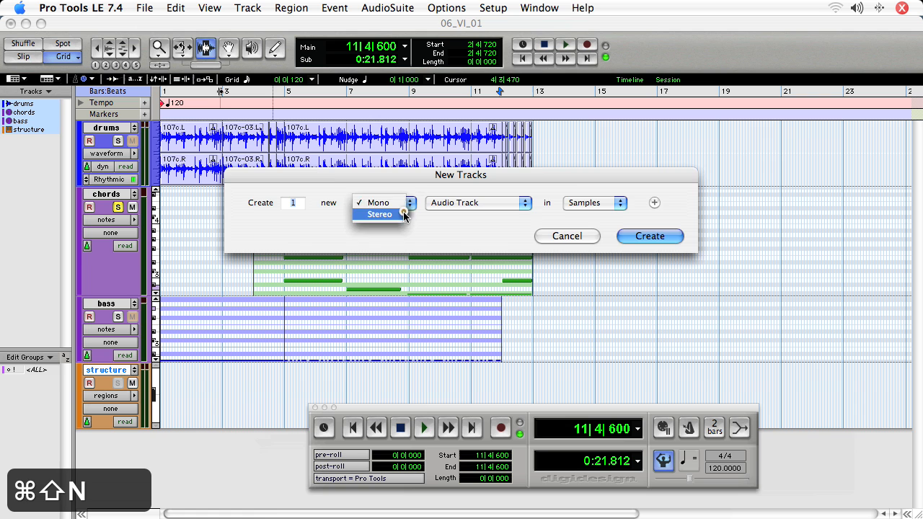
pyautogui.click(649, 237)
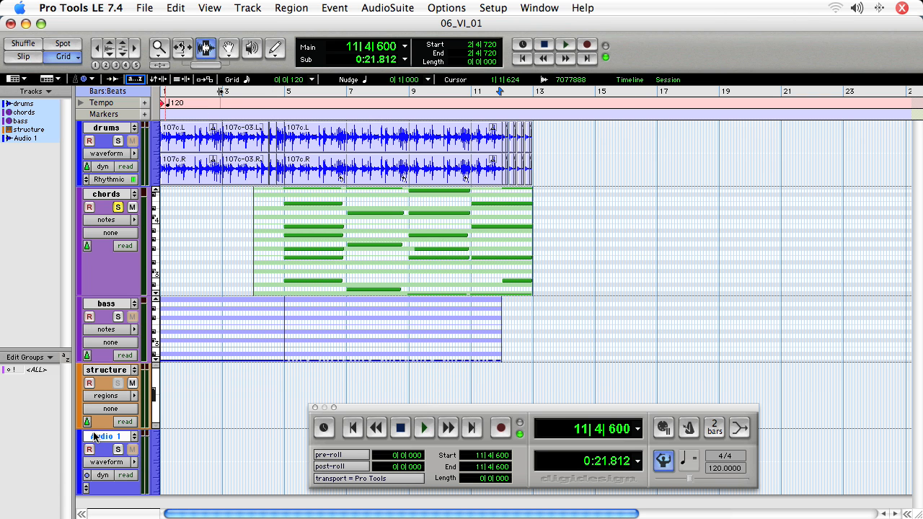
pyautogui.doubleClick(101, 435)
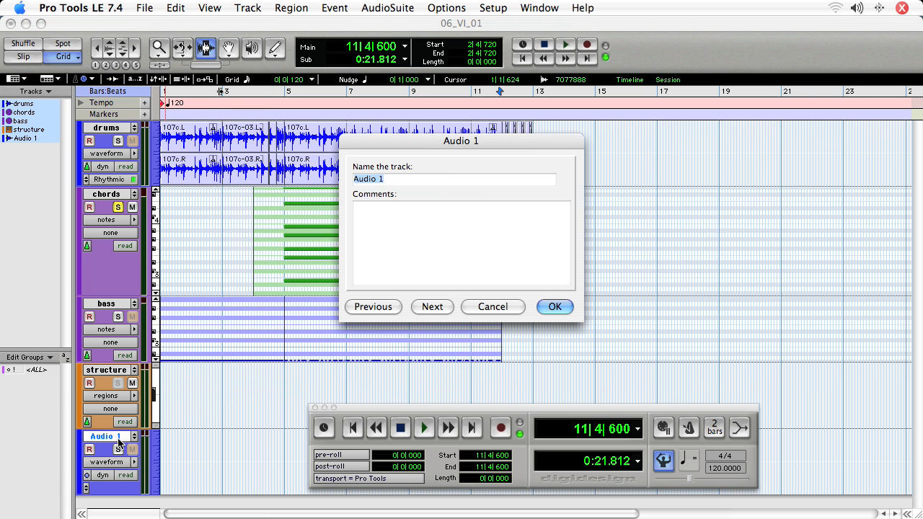
pyautogui.write('chords_')
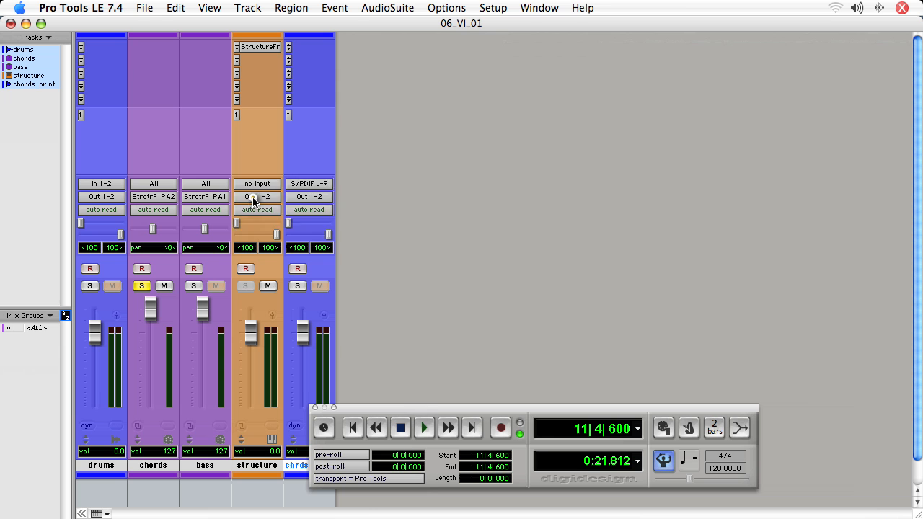
# Step: Send structure's output to Bus 1-2 renamed PRINT and set chords_print's input to PRINT
pyautogui.click(256, 196)
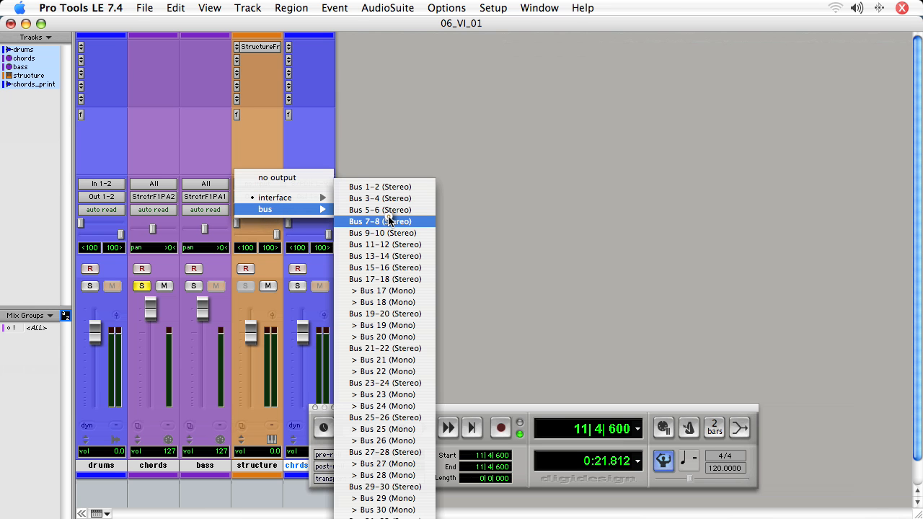
pyautogui.moveTo(390, 222)
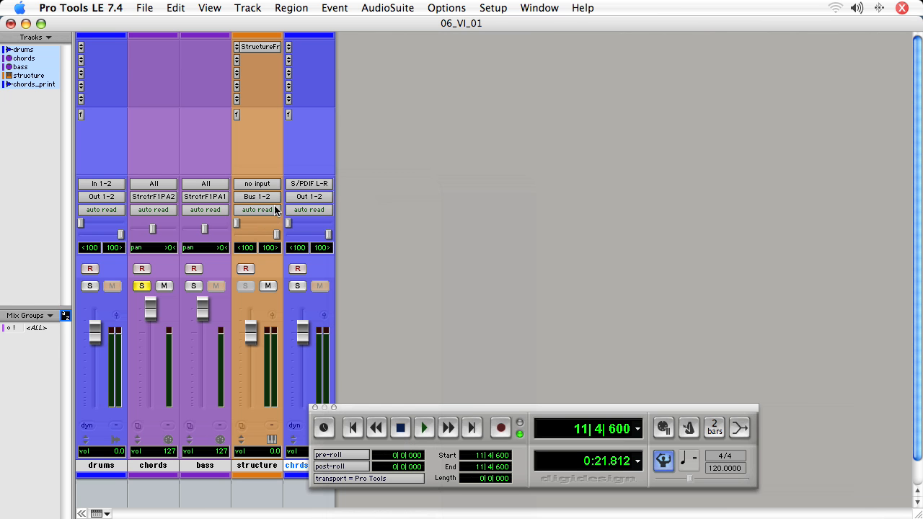
pyautogui.click(257, 196)
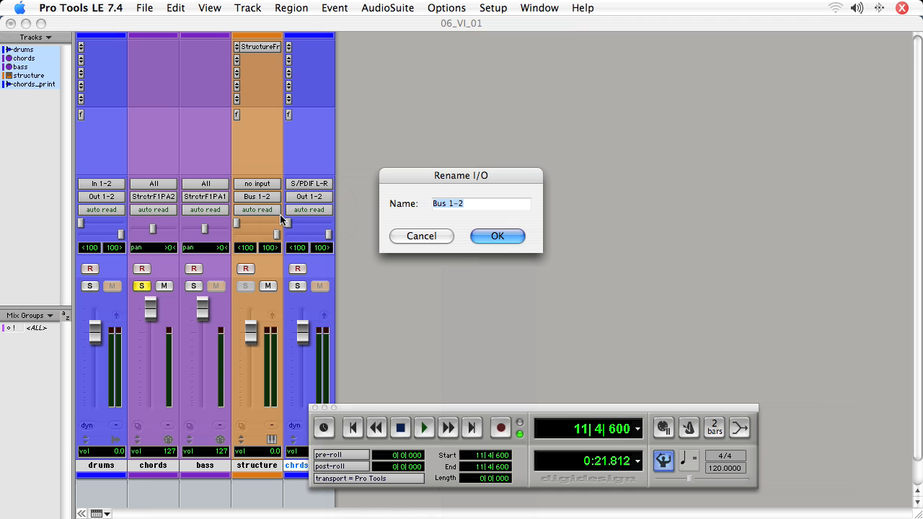
pyautogui.write('PRINT')
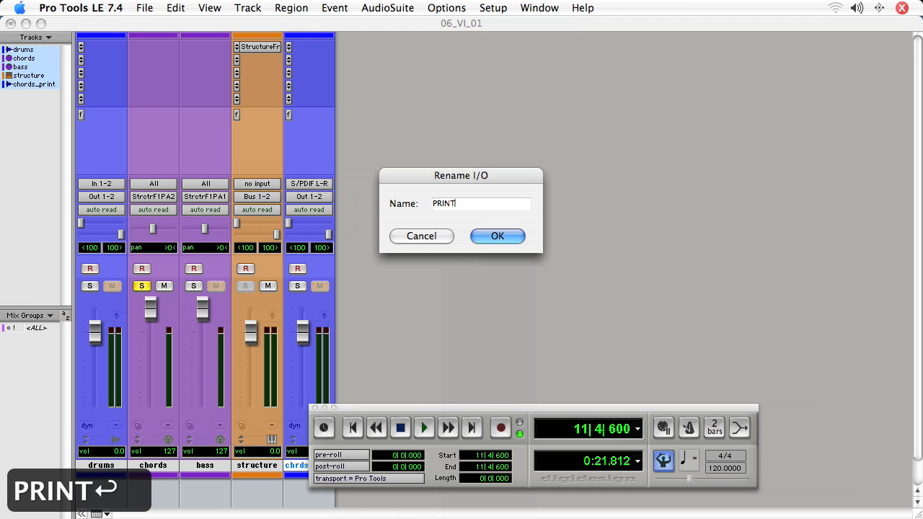
pyautogui.click(496, 237)
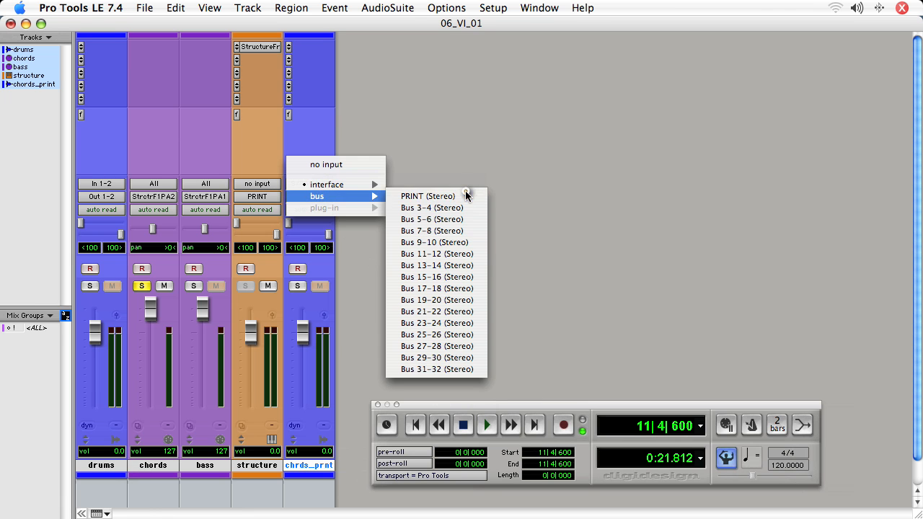
pyautogui.click(427, 196)
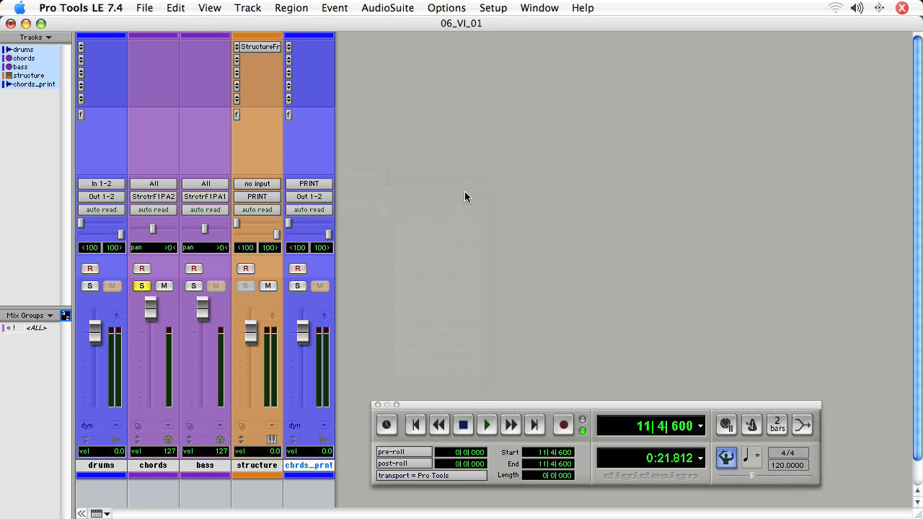
pyautogui.moveTo(448, 222)
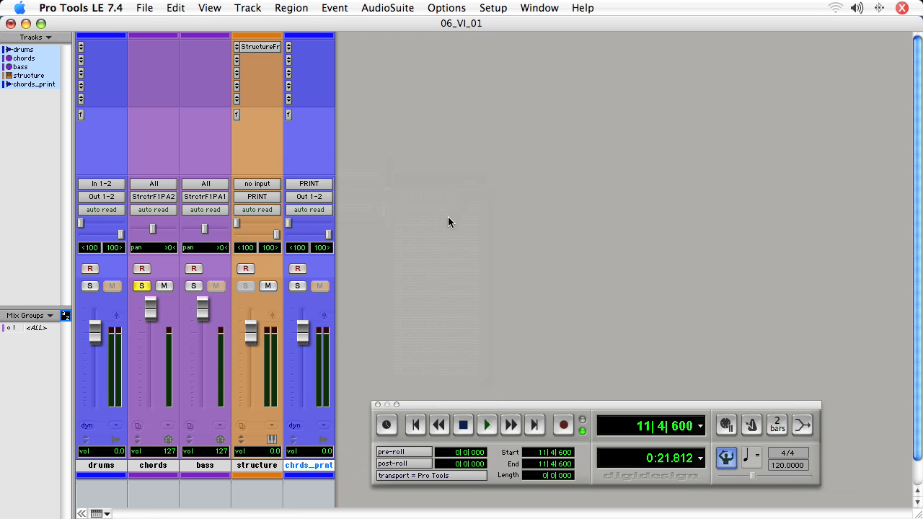
pyautogui.moveTo(153, 257)
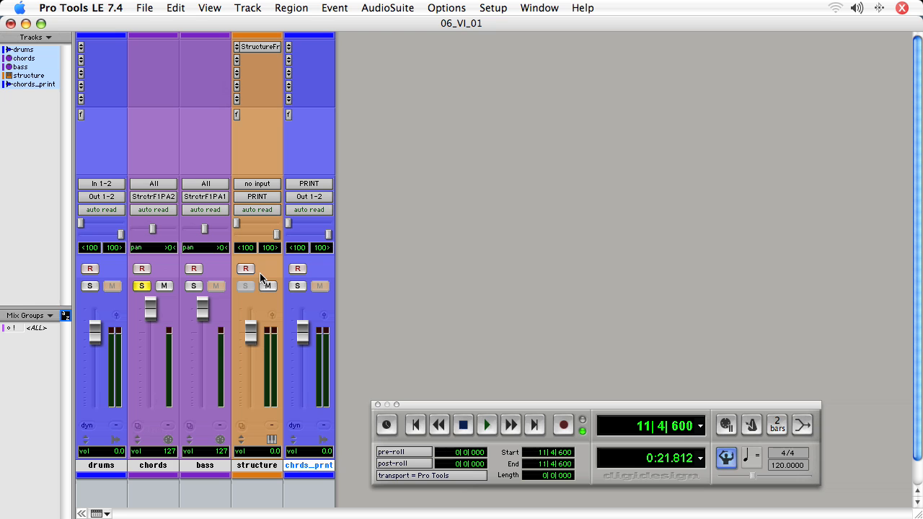
# Step: Solo chords_print and audition the chords playing through it
pyautogui.click(141, 286)
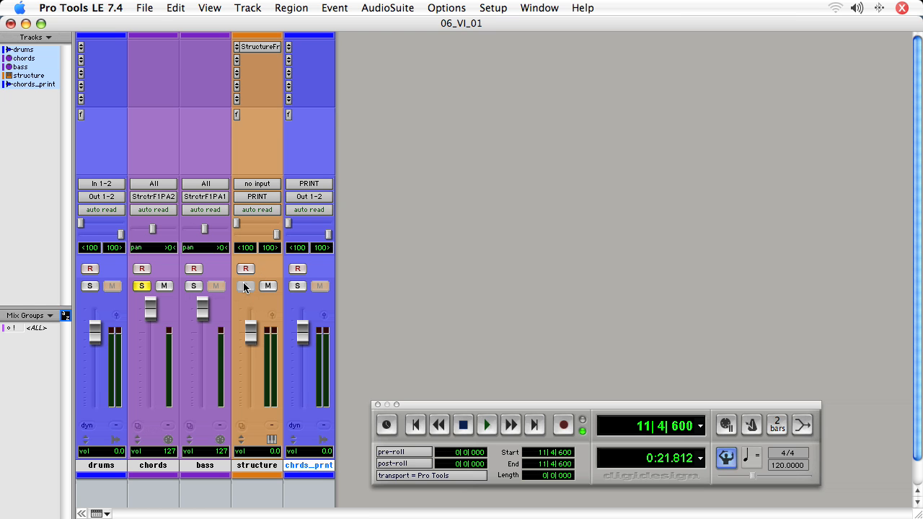
pyautogui.moveTo(245, 286)
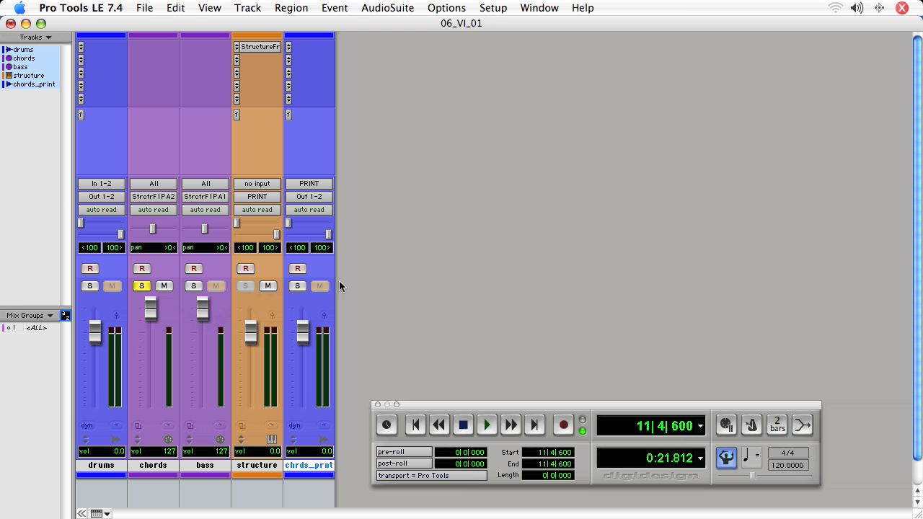
pyautogui.click(297, 286)
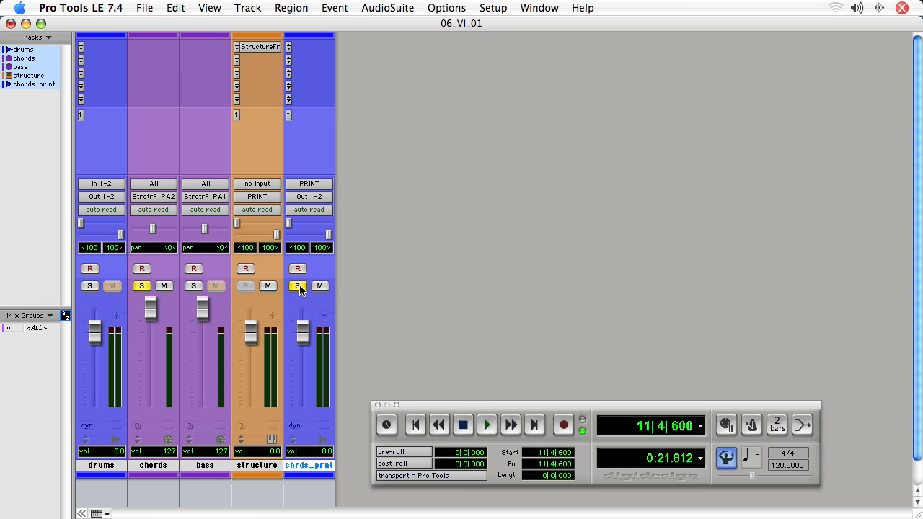
pyautogui.moveTo(297, 286)
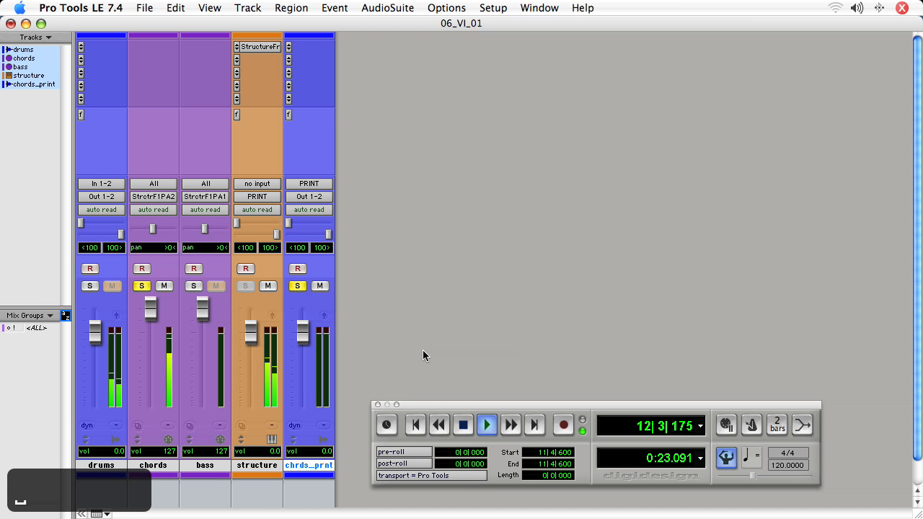
pyautogui.click(463, 424)
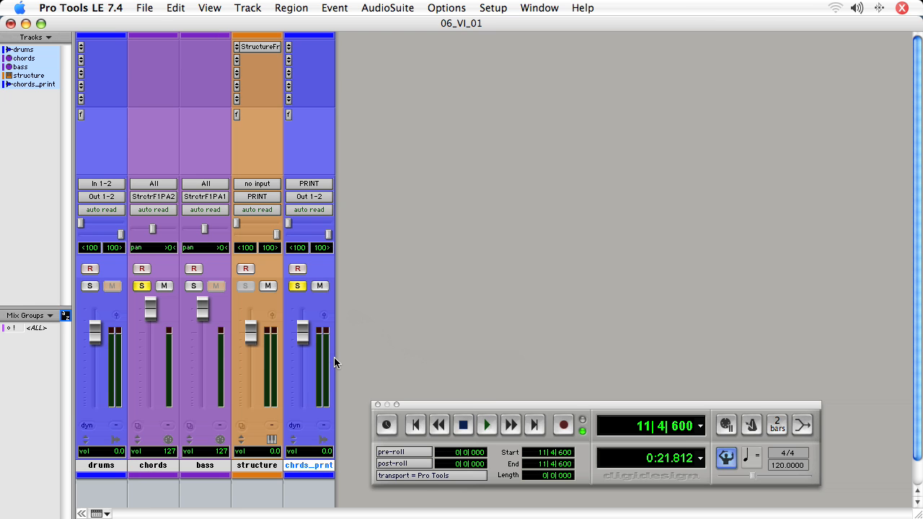
pyautogui.moveTo(333, 365)
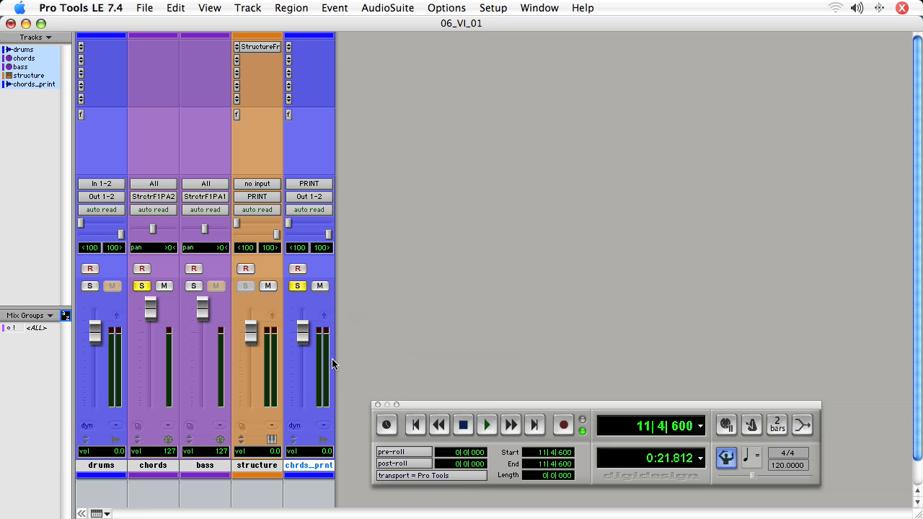
pyautogui.click(248, 9)
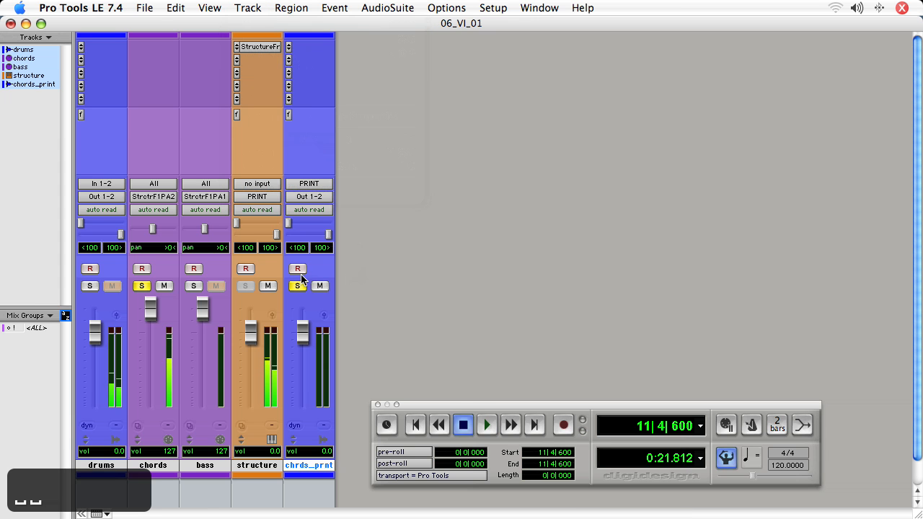
# Step: Record-arm chords_print and return to the arrangement
pyautogui.click(297, 270)
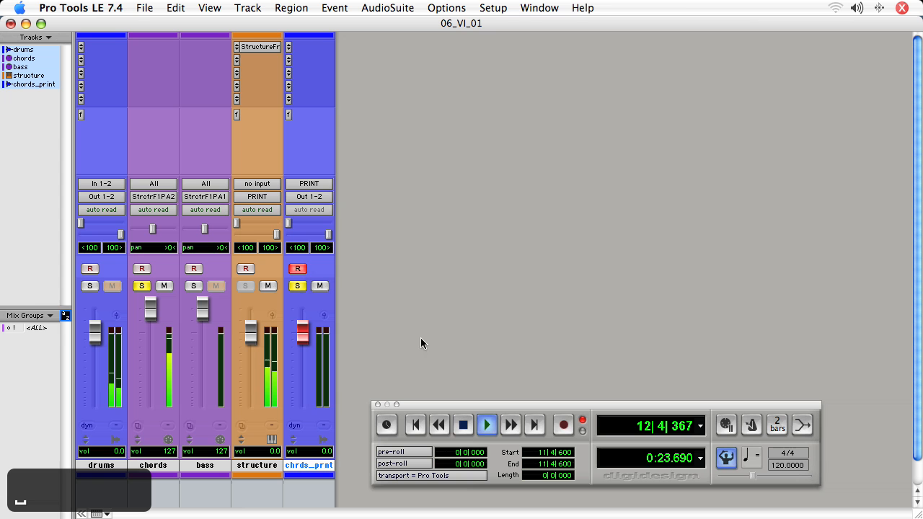
pyautogui.click(248, 9)
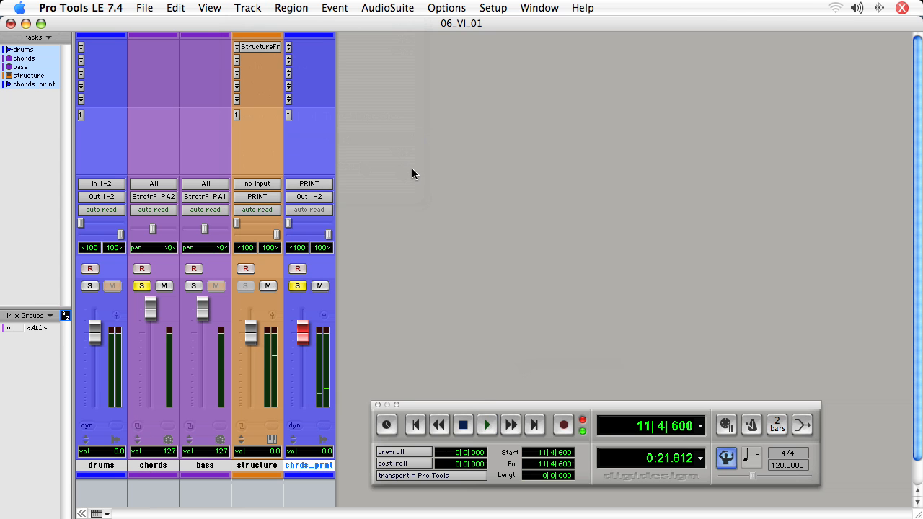
pyautogui.click(487, 424)
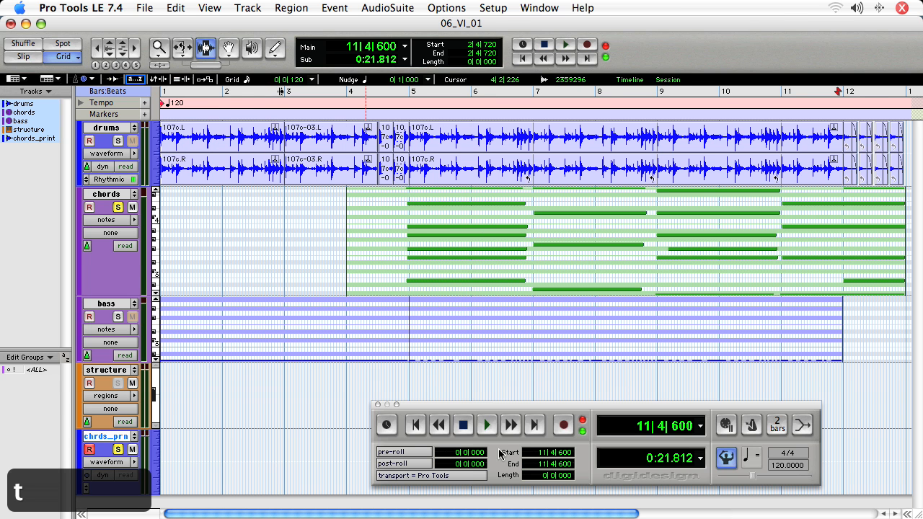
# Step: Record-enable the transport with playback positioned at bar 4
pyautogui.click(543, 453)
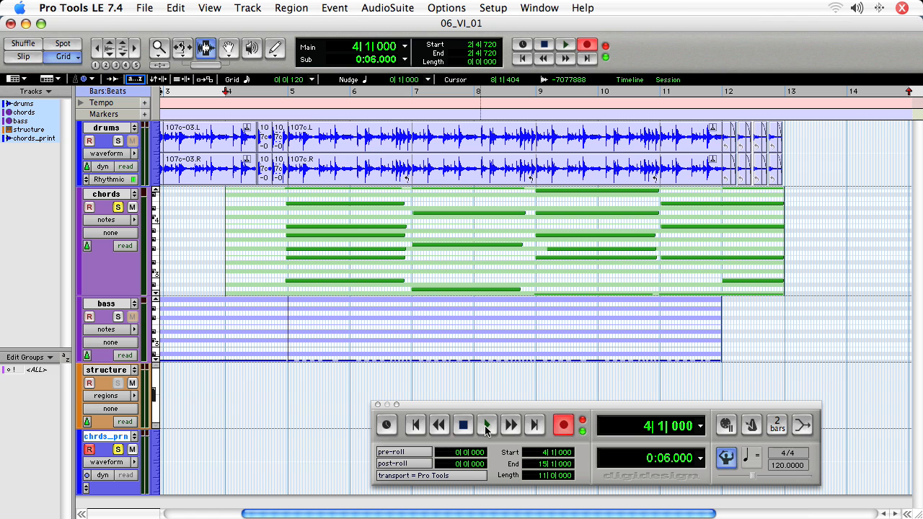
# Step: Record the chords onto chords_print as a stereo region from bar 4, then stop
pyautogui.click(486, 424)
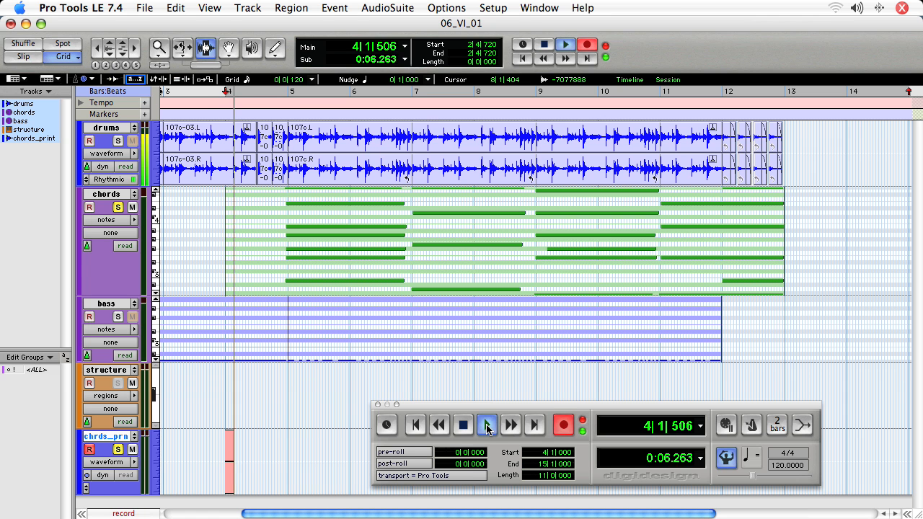
pyautogui.click(487, 424)
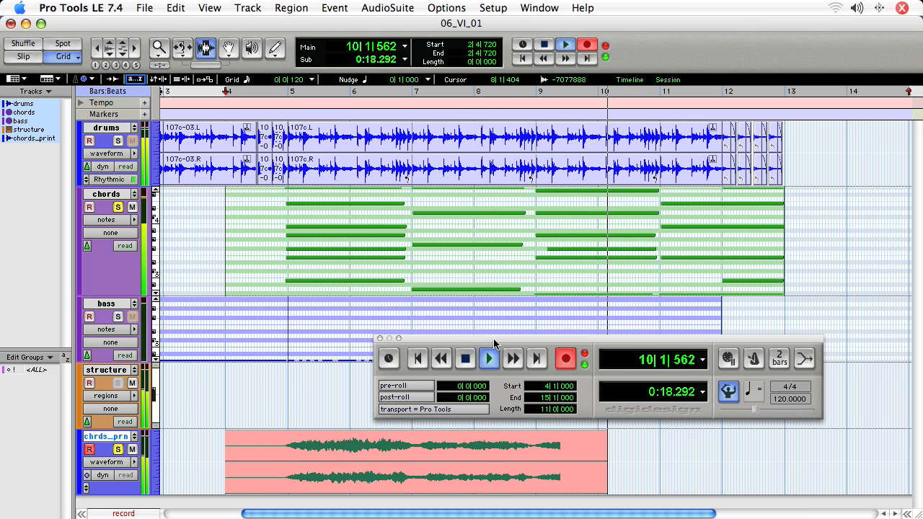
pyautogui.click(487, 358)
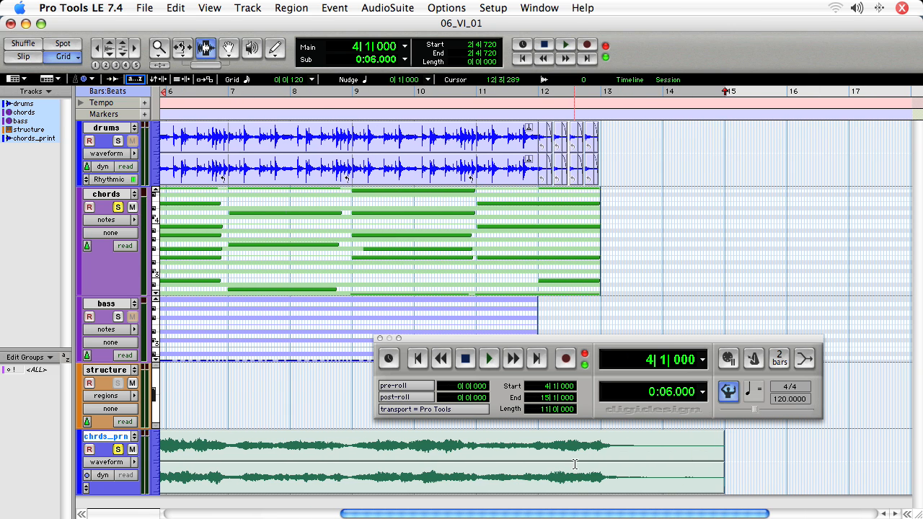
pyautogui.click(595, 92)
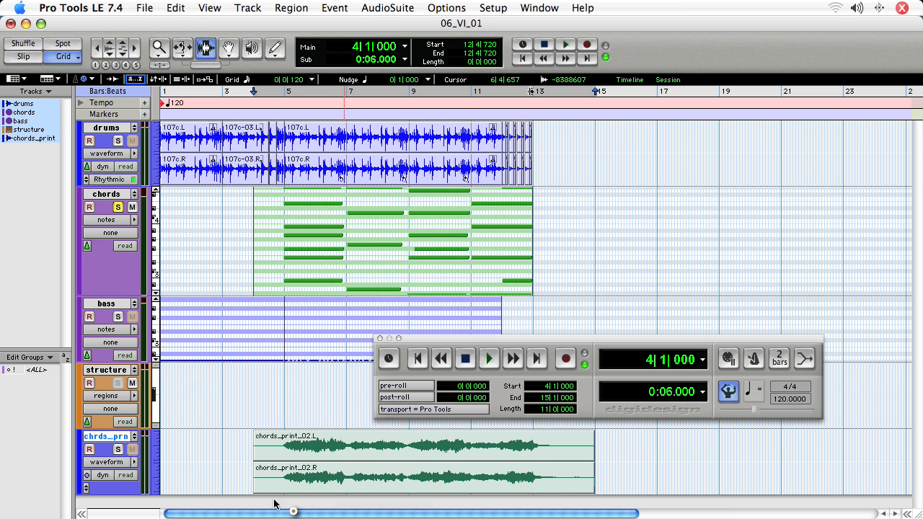
# Step: Add a new Audio 1 track below chords_print via the New Tracks dialog
pyautogui.click(248, 9)
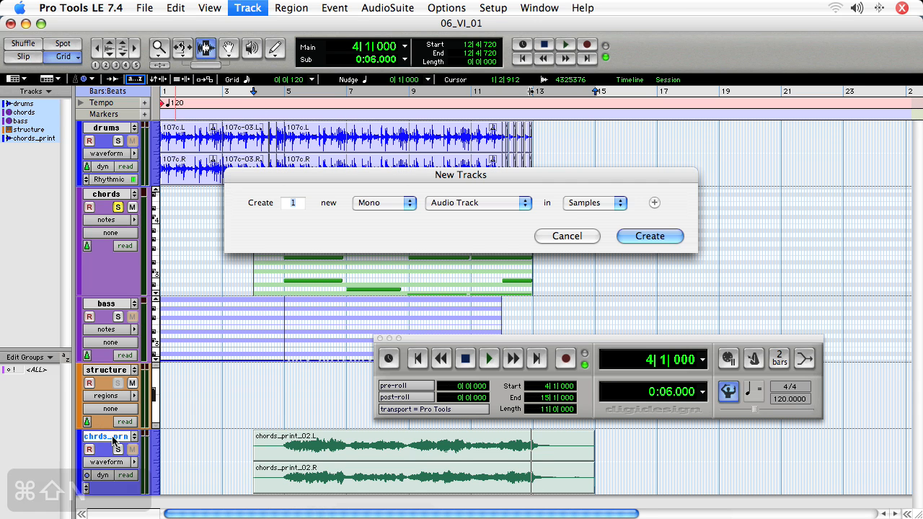
pyautogui.click(479, 201)
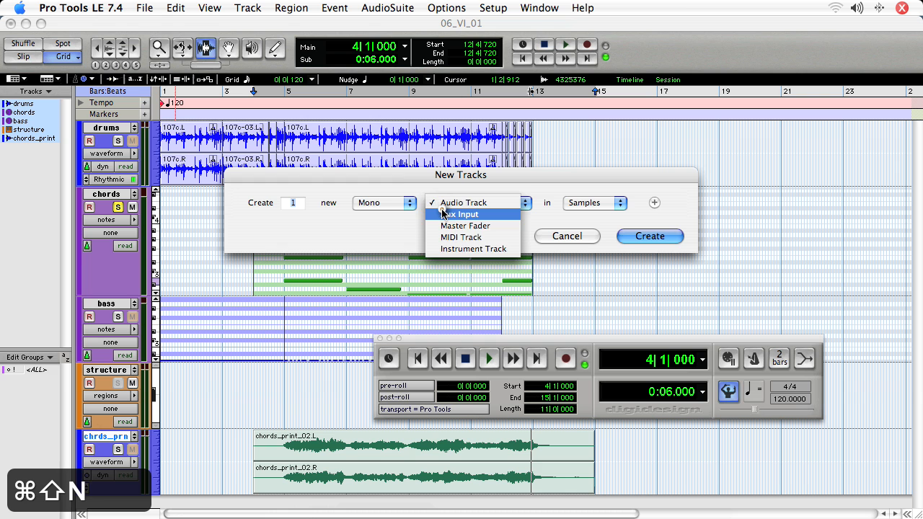
pyautogui.click(464, 201)
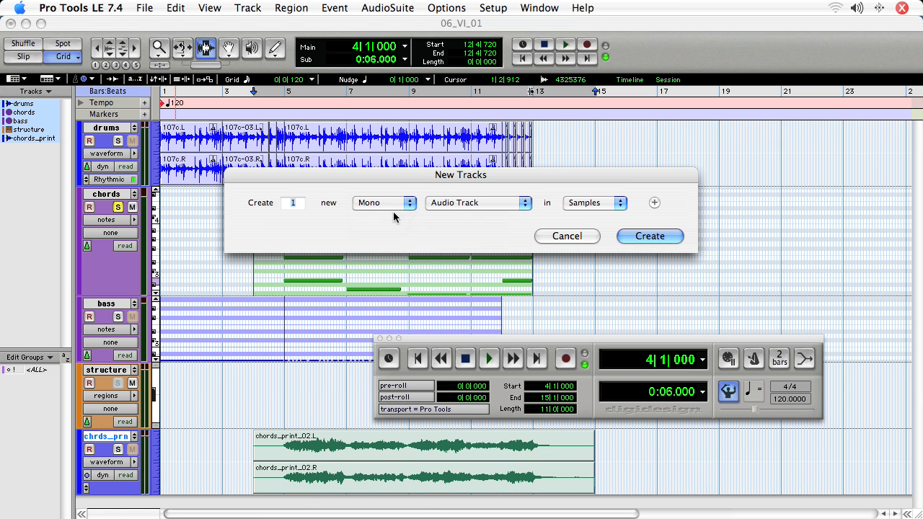
pyautogui.click(649, 236)
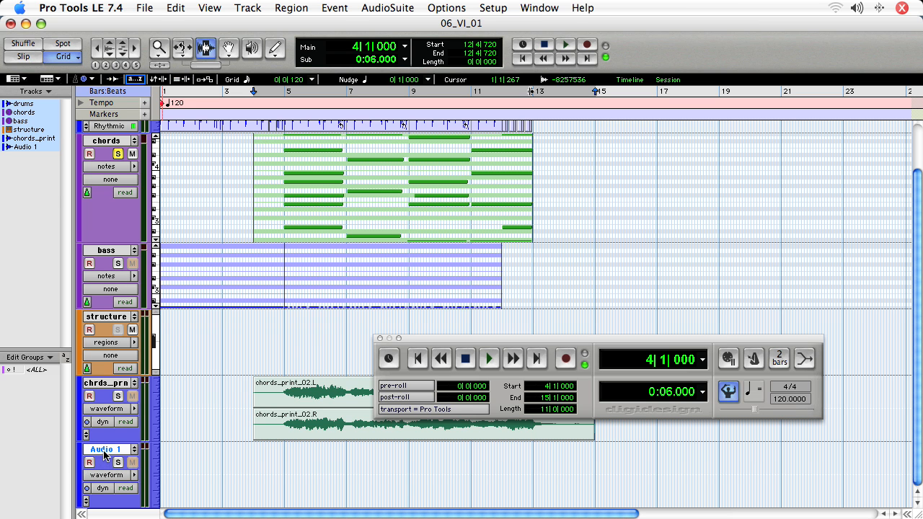
# Step: Rename the new Audio 1 track bass_print
pyautogui.doubleClick(107, 450)
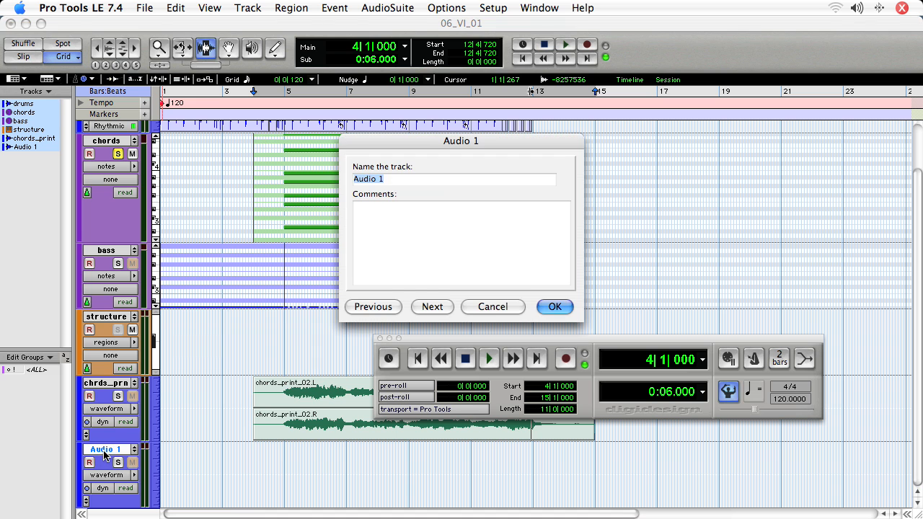
pyautogui.write('bass_print')
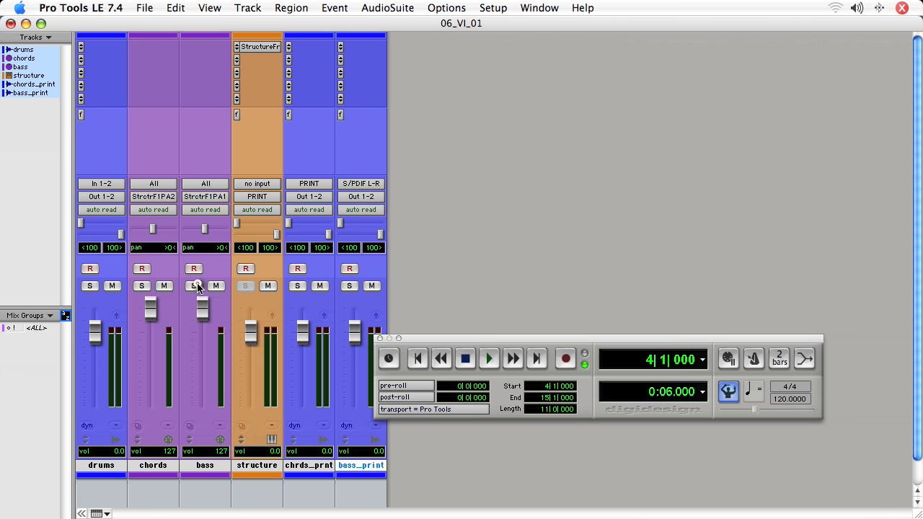
# Step: Solo the bass track and set bass_print's input to the bus source
pyautogui.click(193, 286)
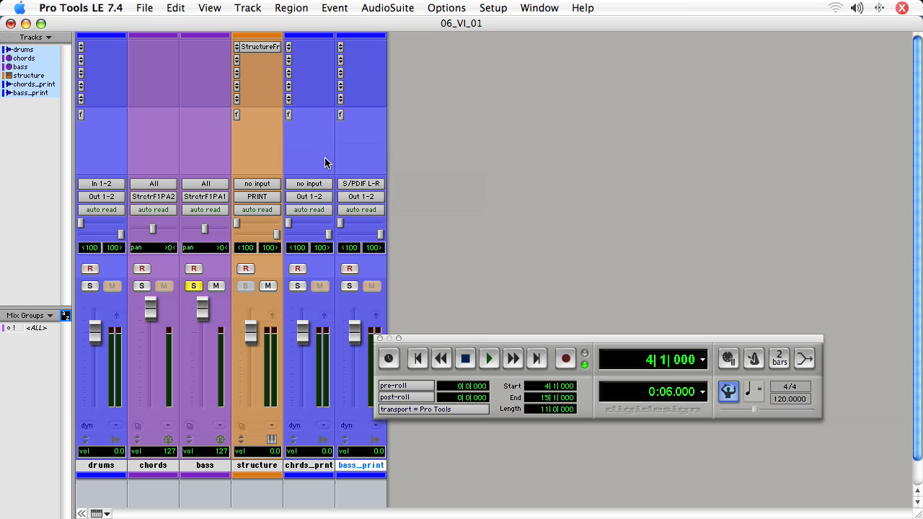
pyautogui.moveTo(326, 158)
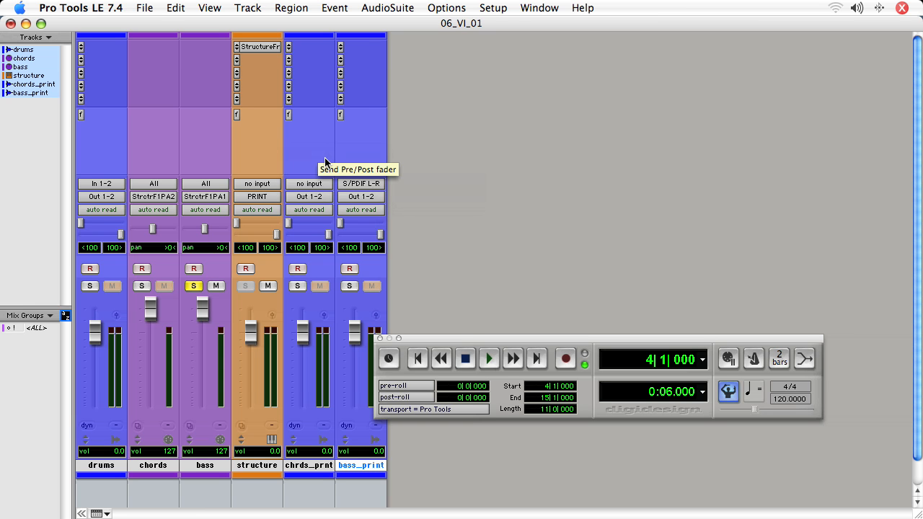
pyautogui.moveTo(358, 182)
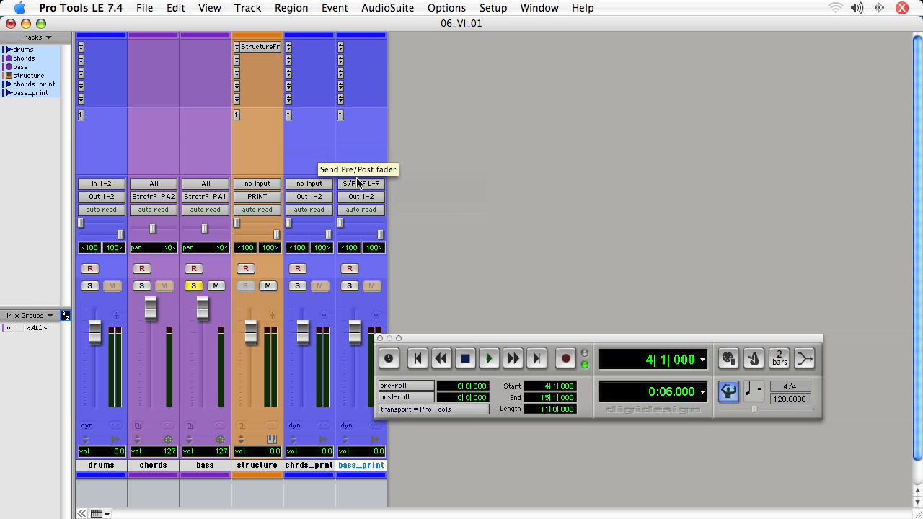
pyautogui.click(361, 183)
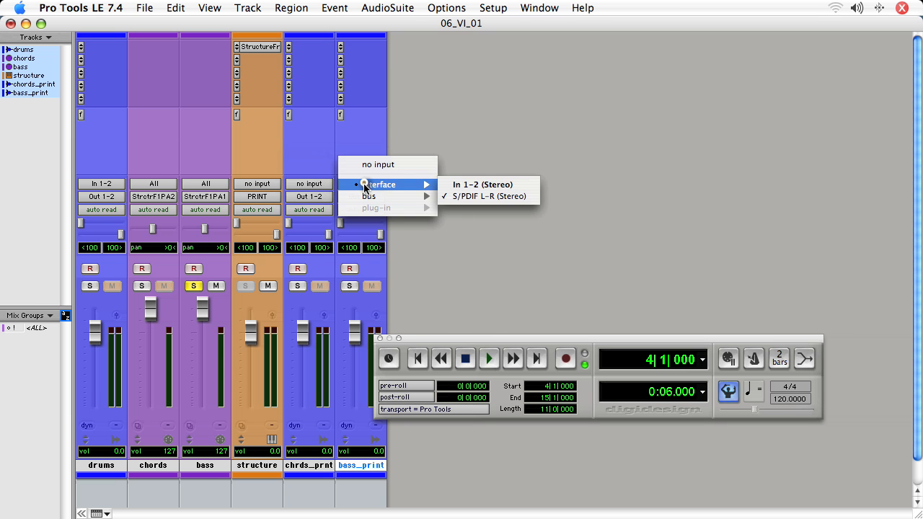
pyautogui.click(487, 196)
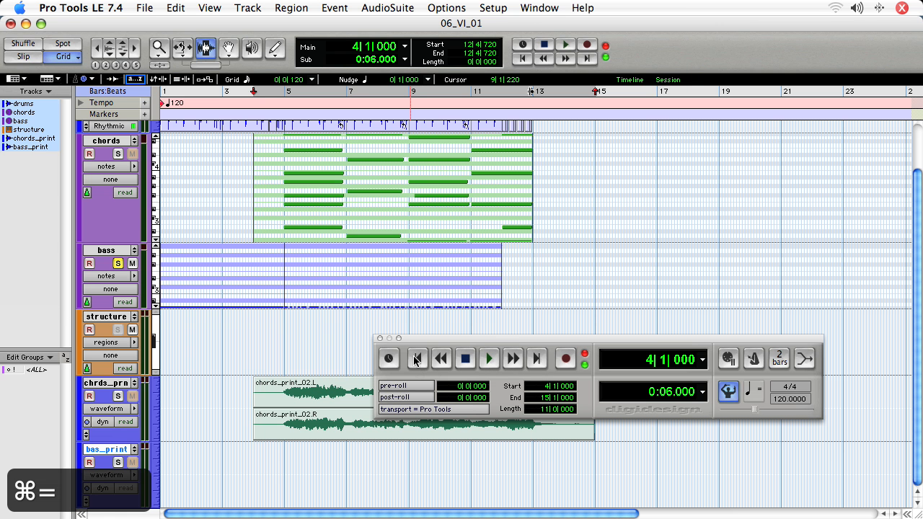
# Step: Audition the bass, then set the record range from bar 1|1|000 to bar 13|1|000
pyautogui.click(487, 358)
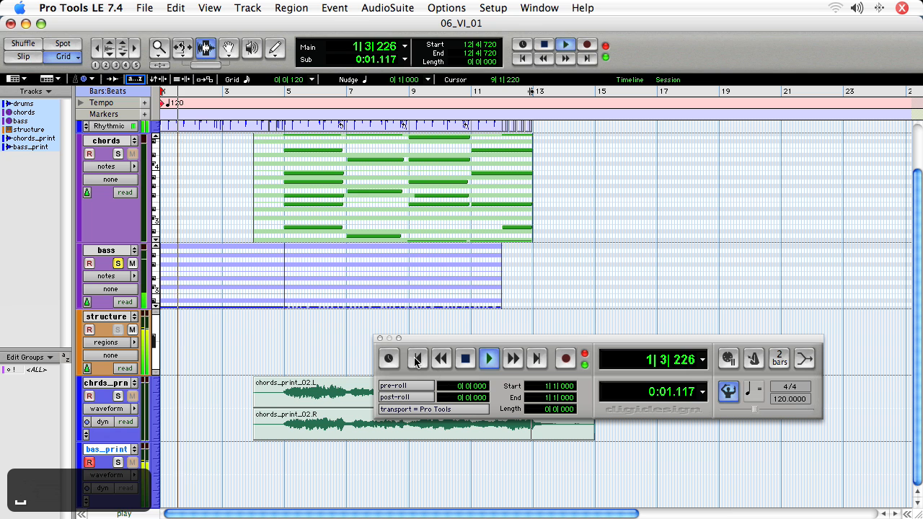
pyautogui.click(487, 357)
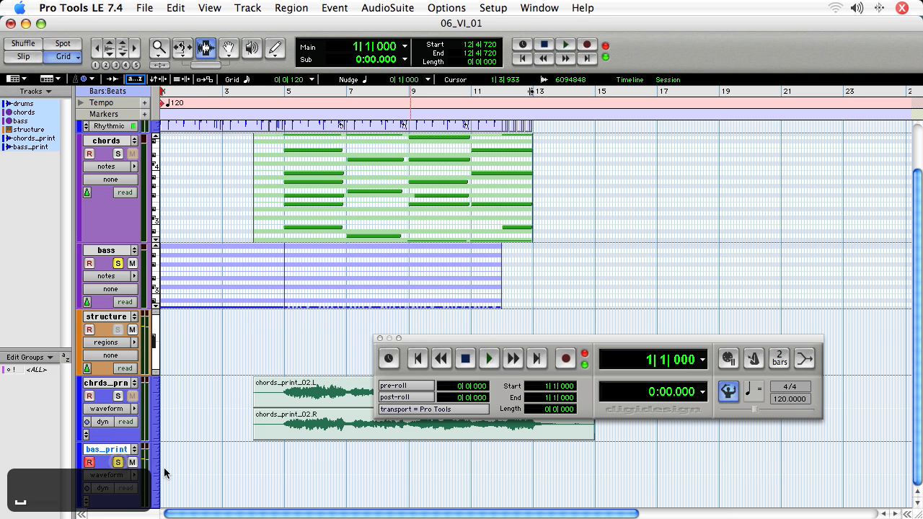
pyautogui.click(487, 357)
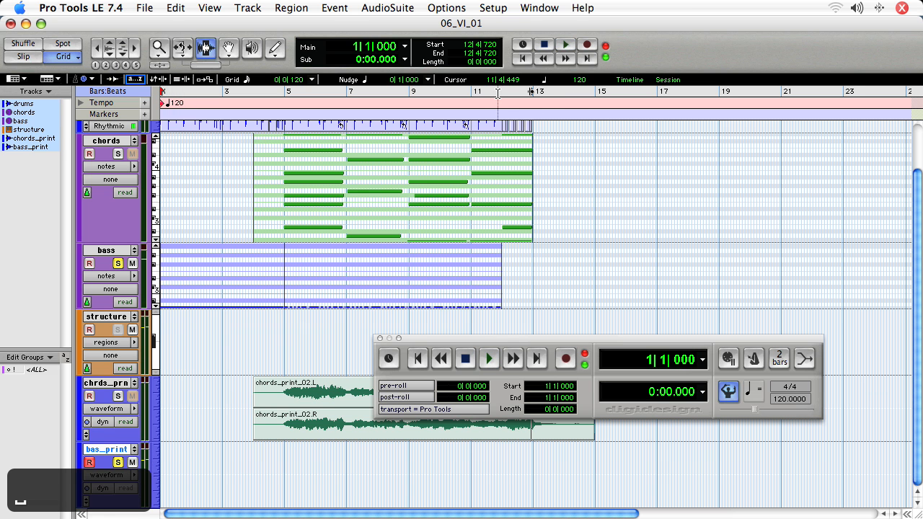
pyautogui.click(487, 358)
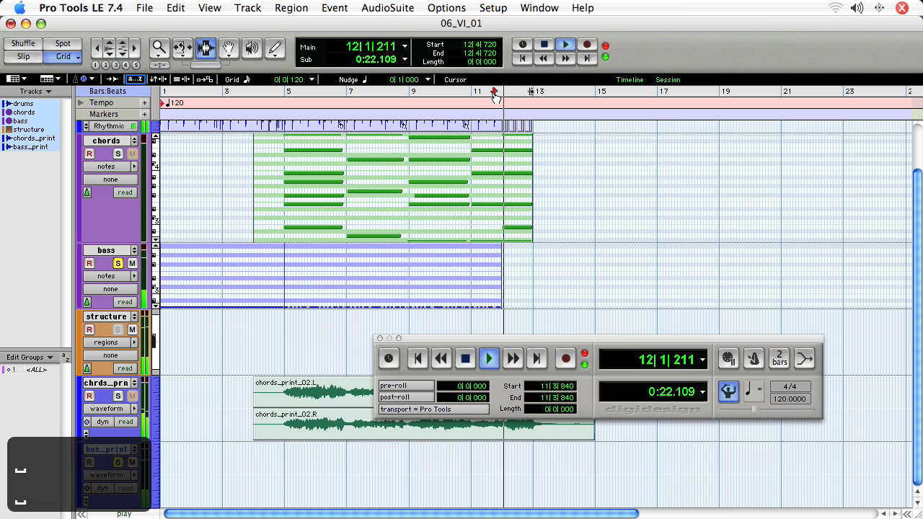
pyautogui.click(464, 357)
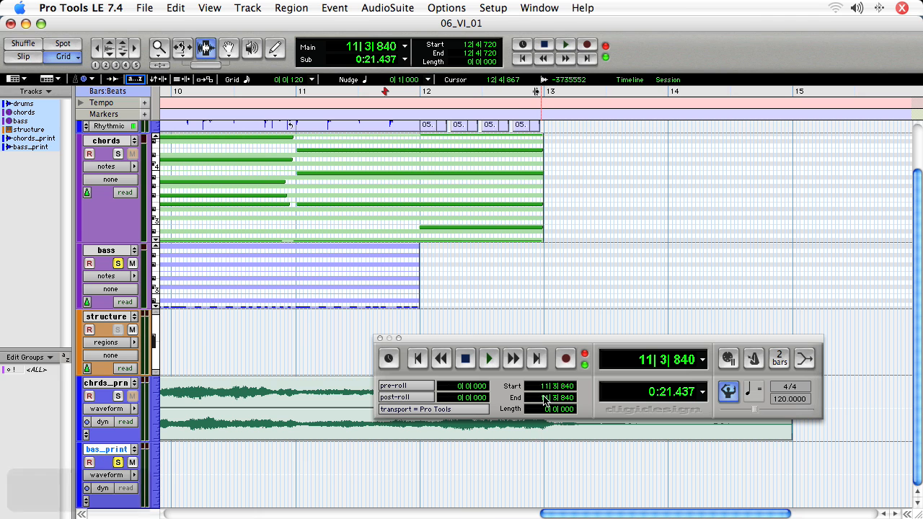
pyautogui.click(545, 386)
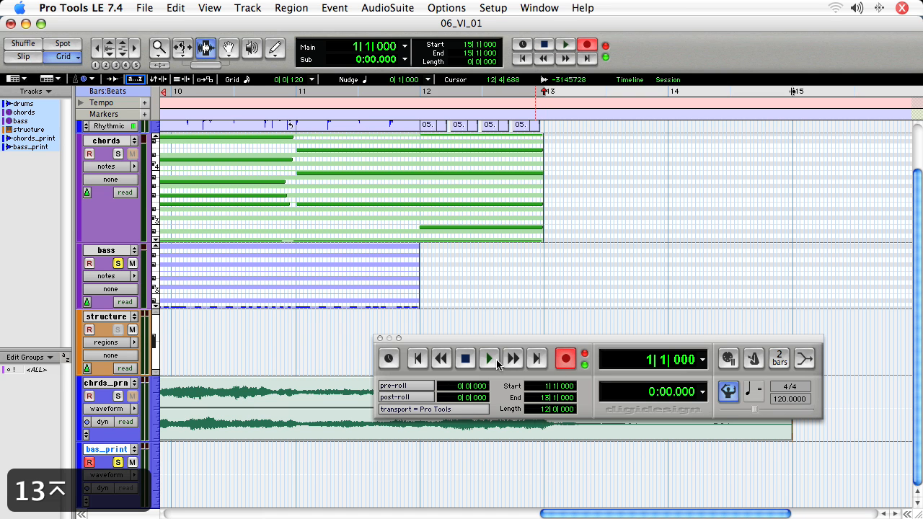
# Step: Run a record pass to capture the bass as a bass_print_01 region, then stop
pyautogui.click(489, 357)
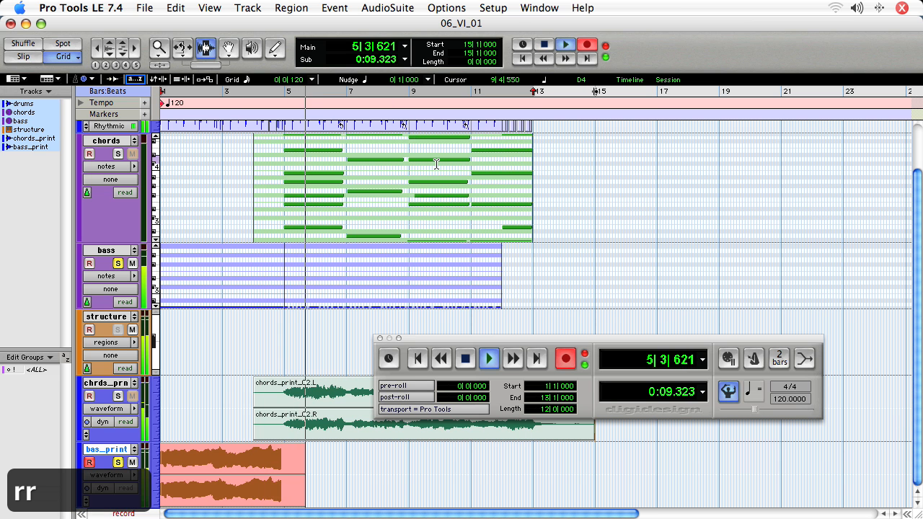
pyautogui.click(488, 357)
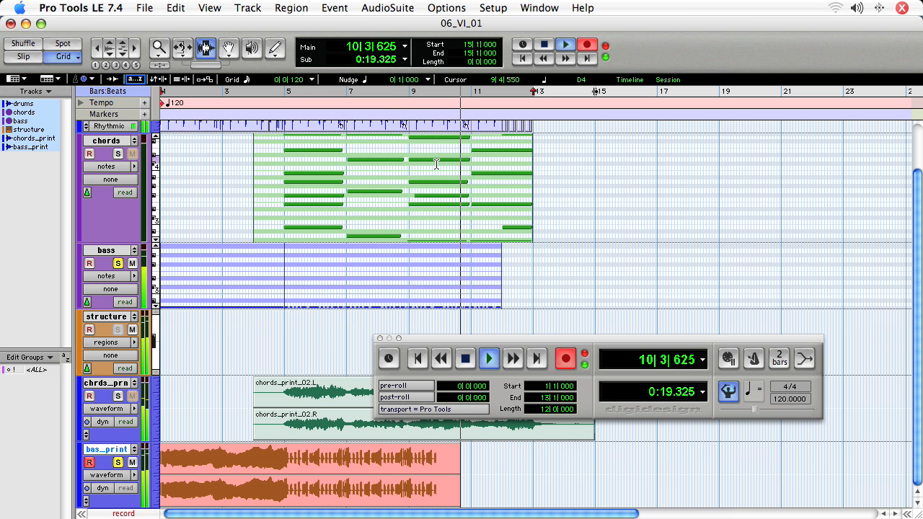
pyautogui.click(489, 357)
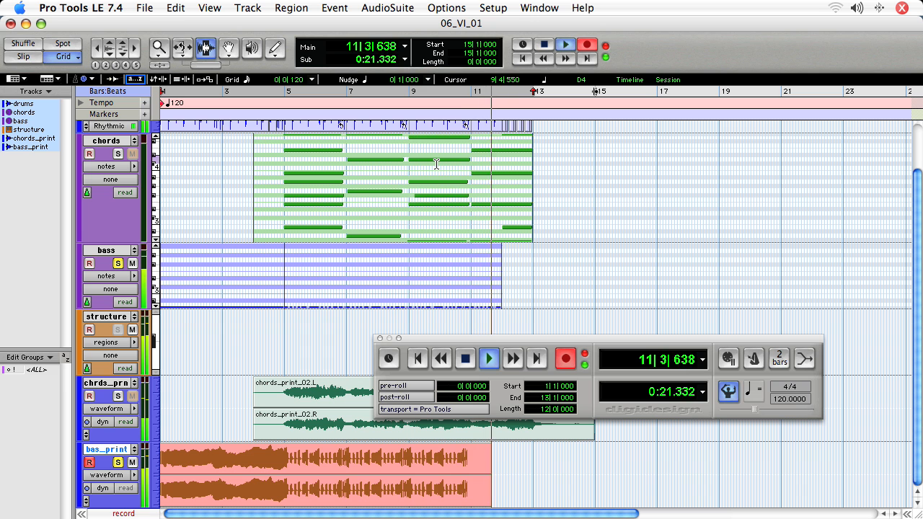
pyautogui.click(489, 357)
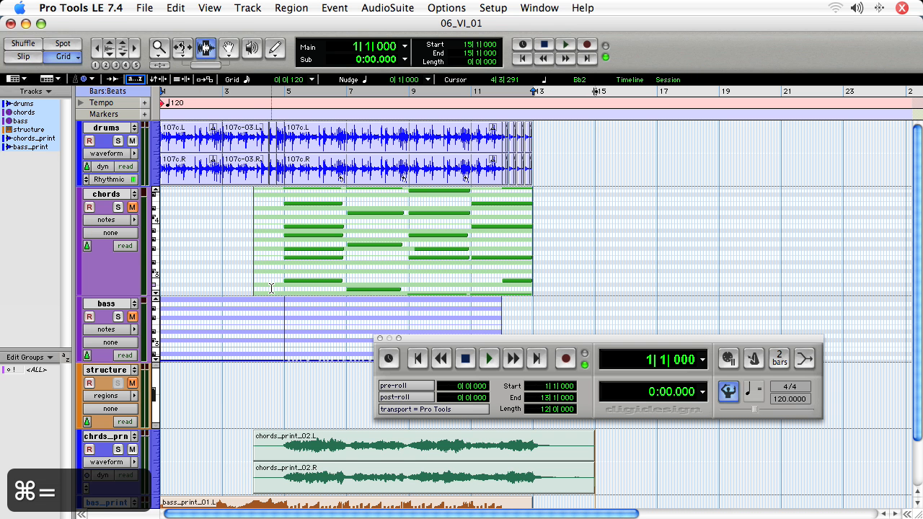
# Step: Unsolo the bass track
pyautogui.click(489, 358)
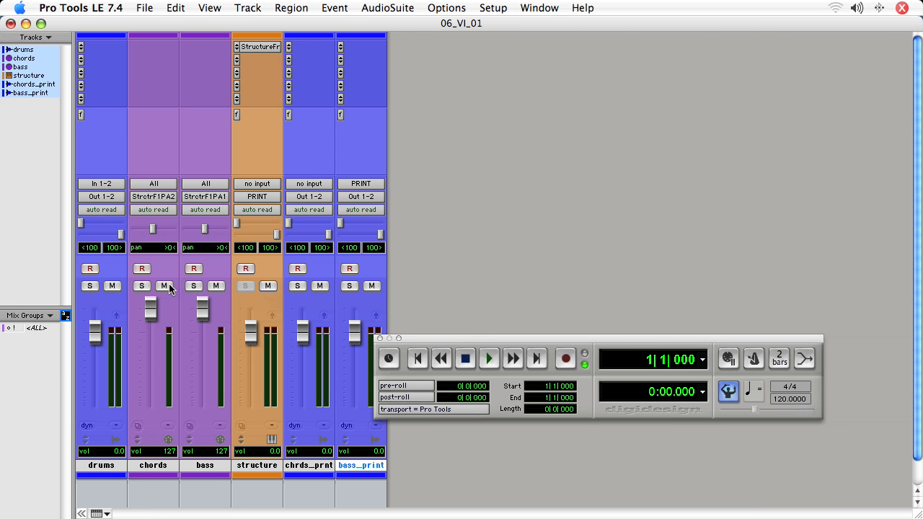
pyautogui.moveTo(165, 286)
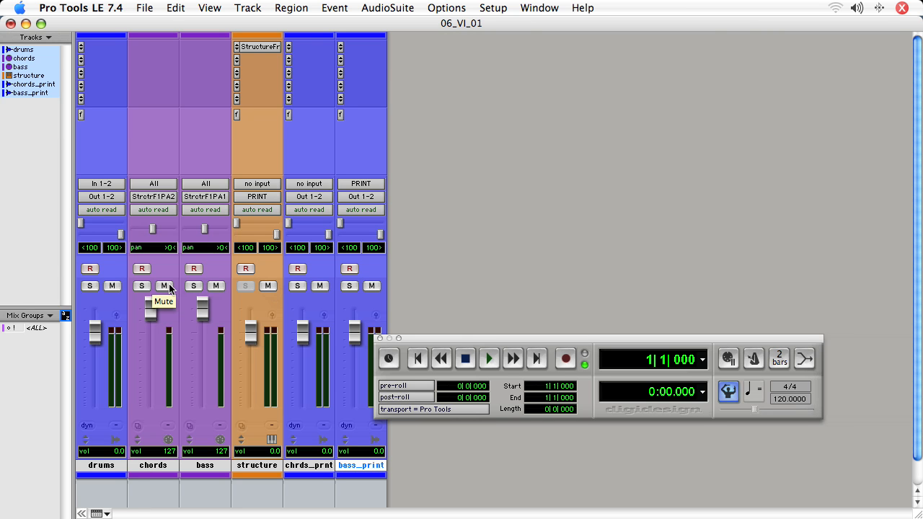
pyautogui.moveTo(228, 291)
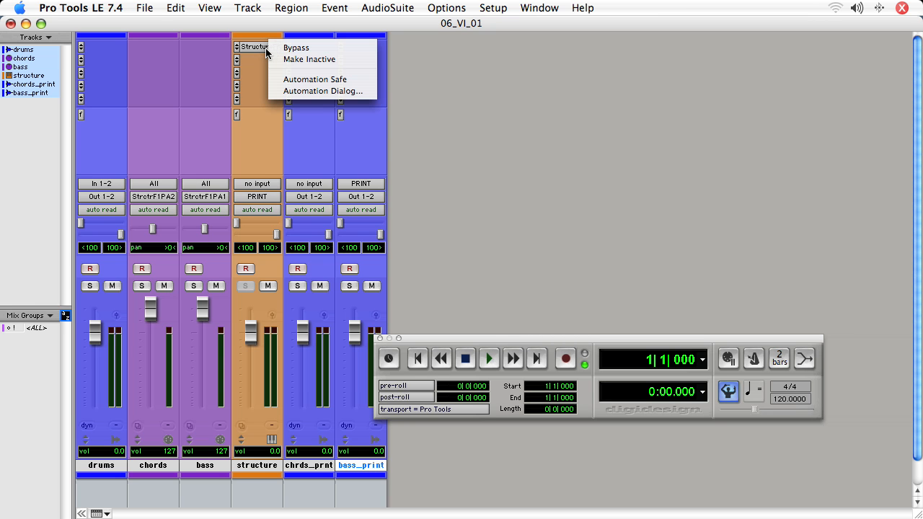
pyautogui.moveTo(310, 59)
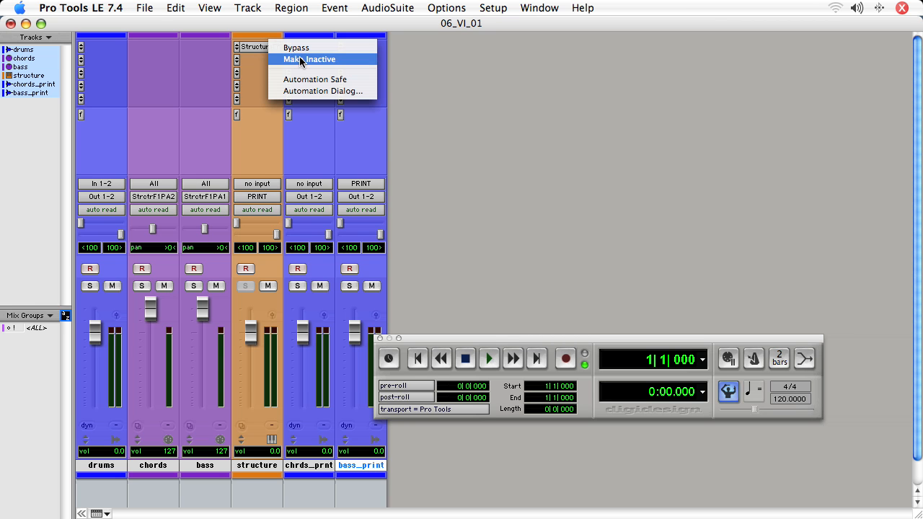
# Step: Set the Structure insert to Make Inactive and return to the other window
pyautogui.click(308, 59)
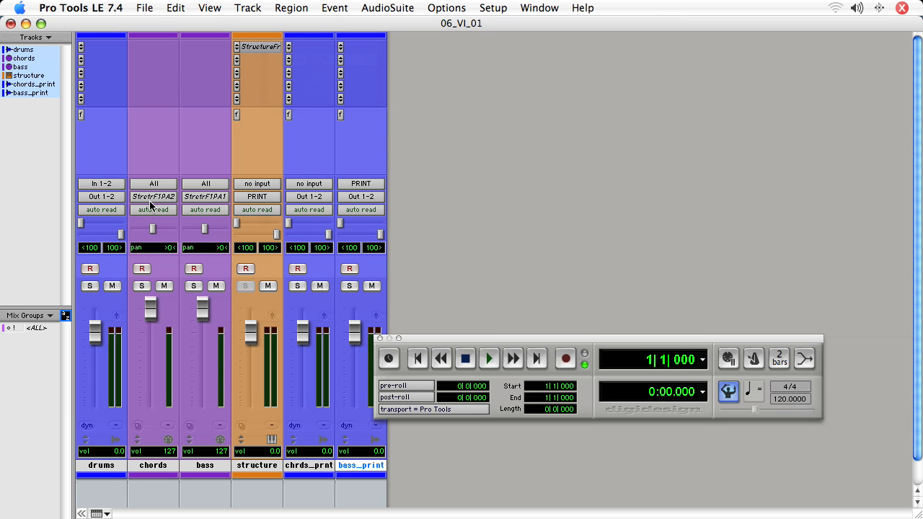
pyautogui.moveTo(179, 205)
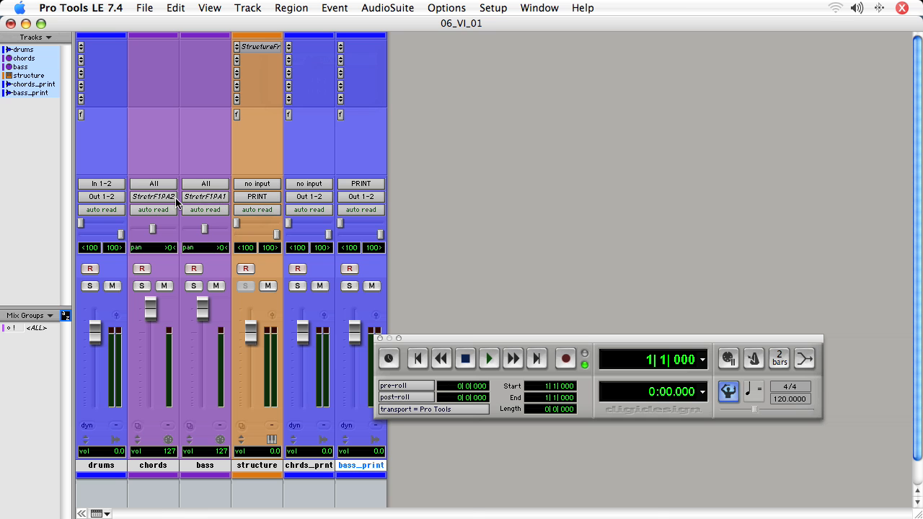
pyautogui.press('cmd+=')
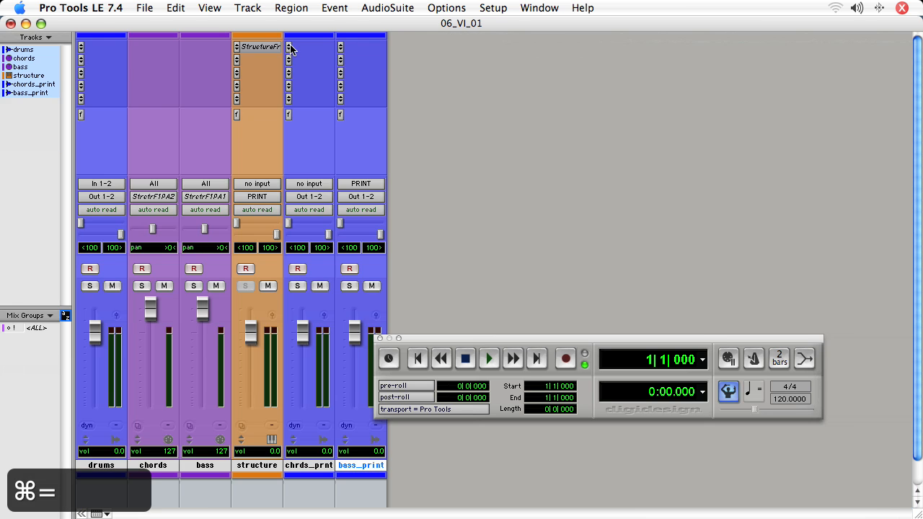
# Step: Set the Structure insert back to Make Active so it reloads its content
pyautogui.click(262, 46)
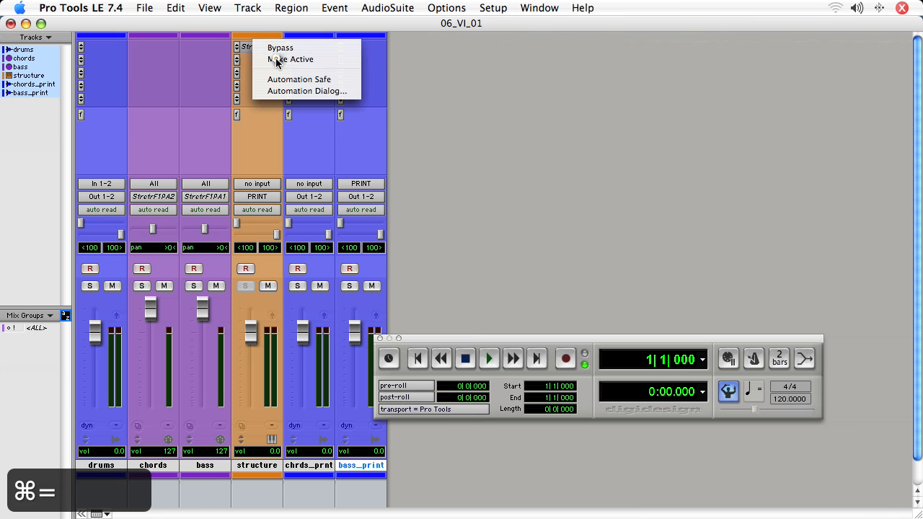
pyautogui.click(290, 60)
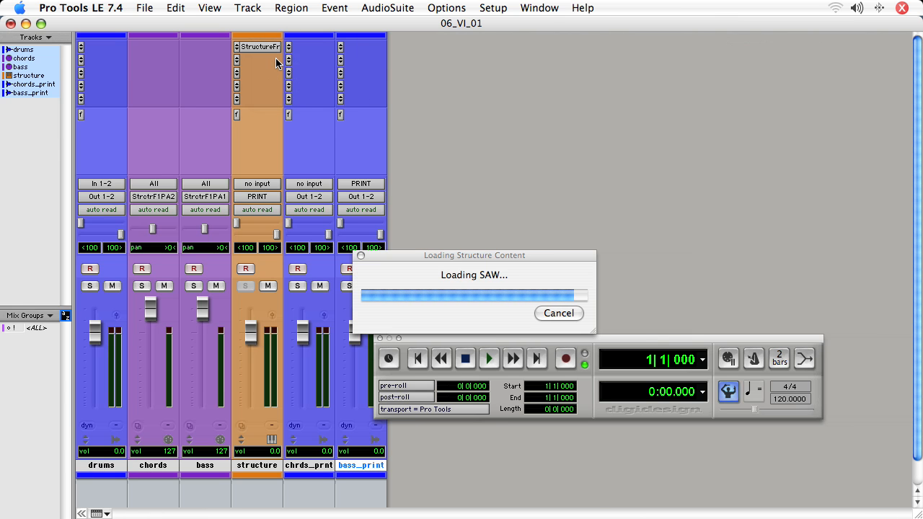